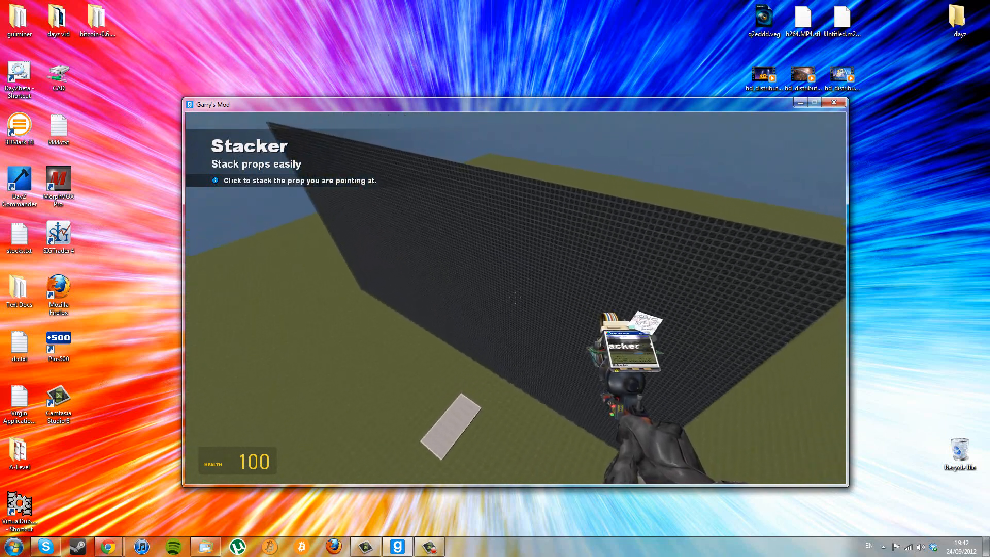
Step: Take the Nuclear Airstrike weapon from the spawn menu's Weapons list
key("q")
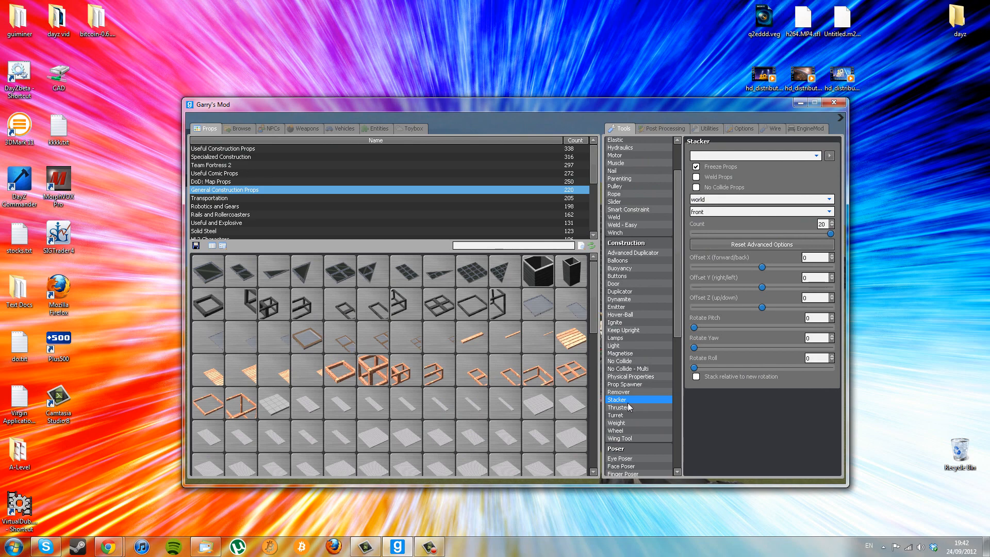
mouse_move(629, 390)
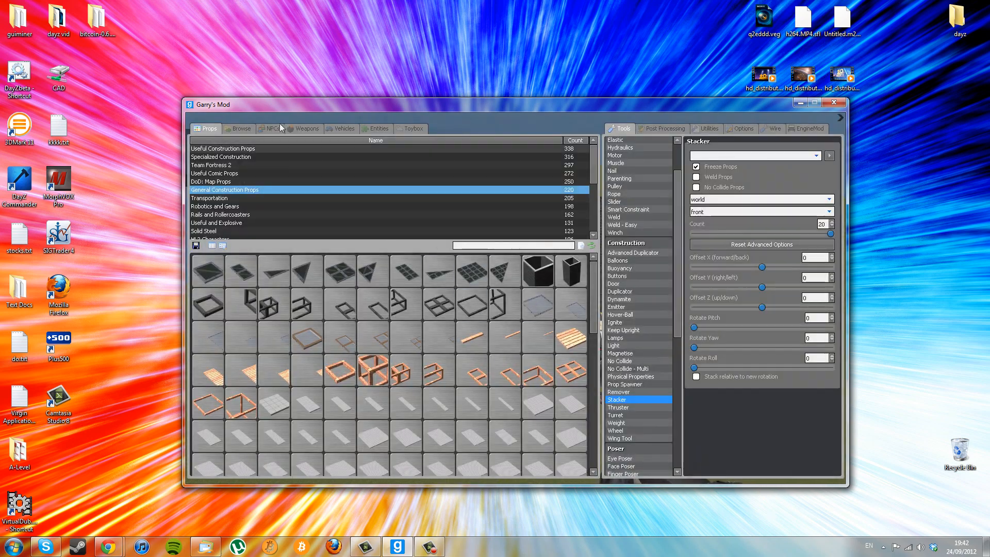
left_click(307, 127)
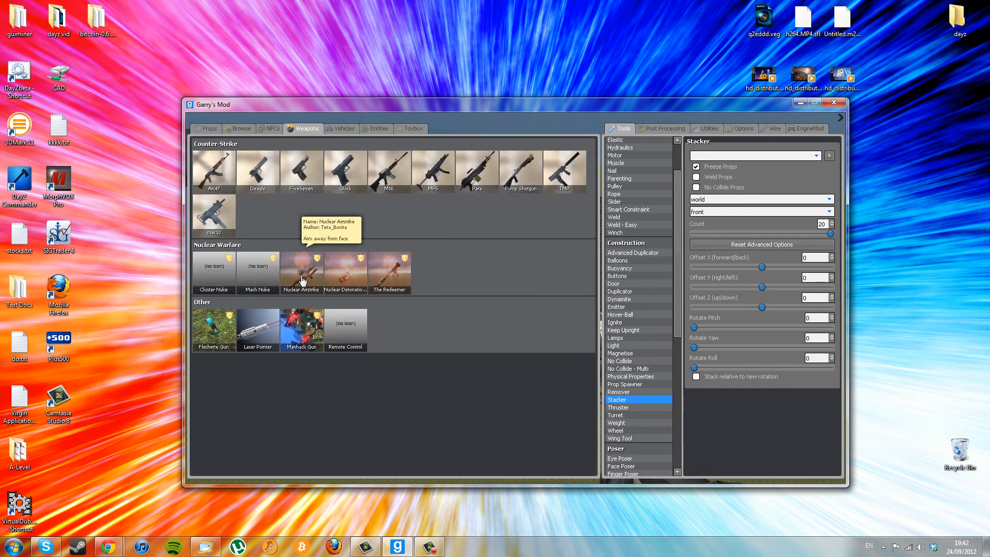
left_click(301, 268)
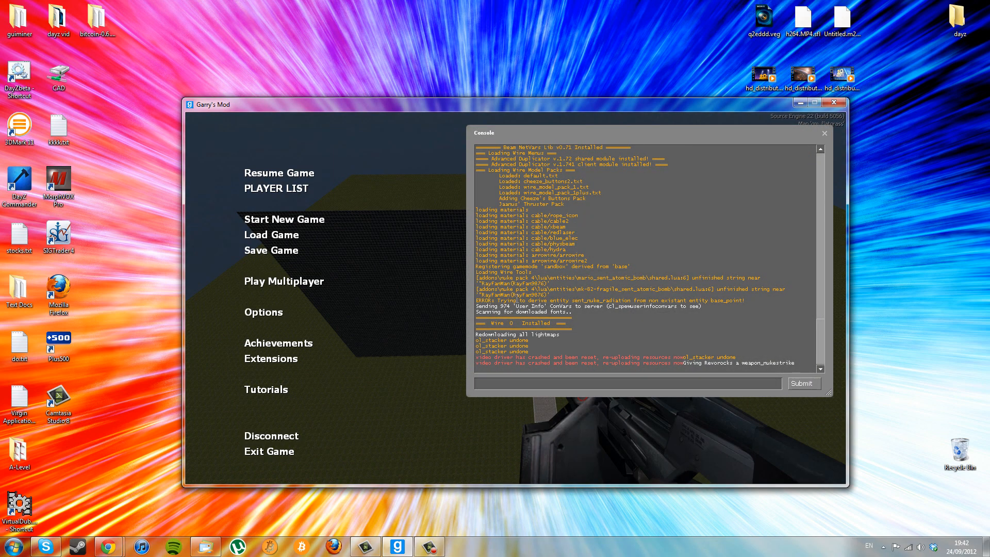
Step: Enter the console command 'record wall' to begin recording the wall demo
type("RECORD")
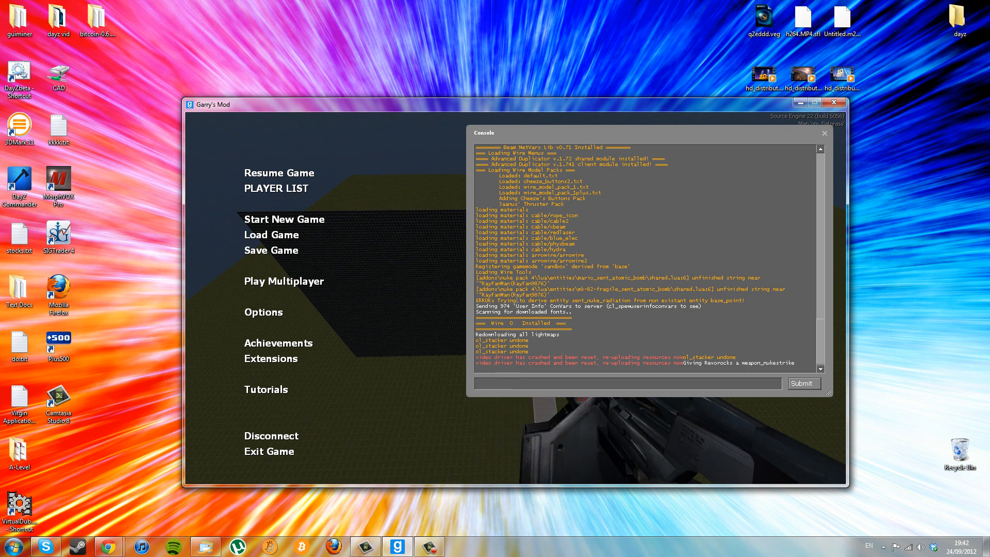
type("record")
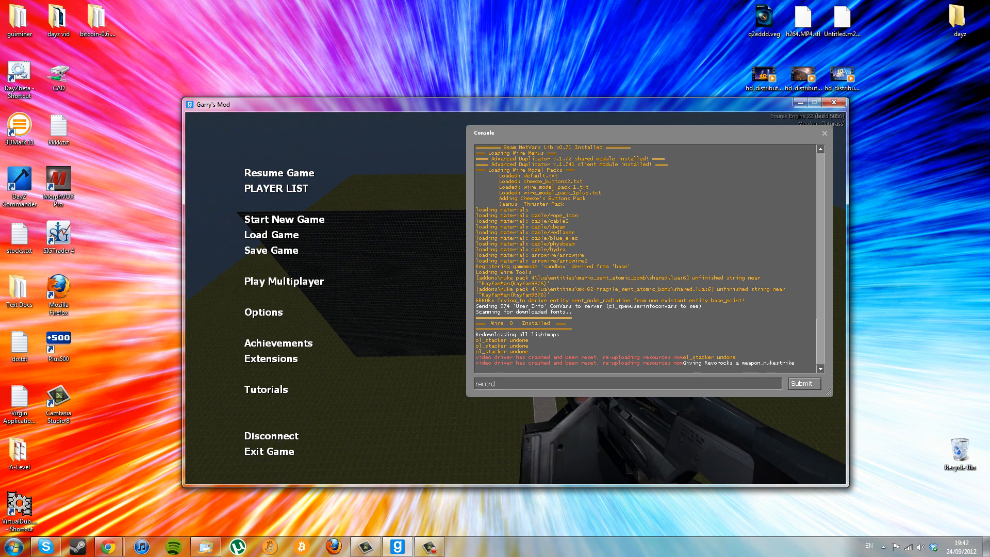
type("wa")
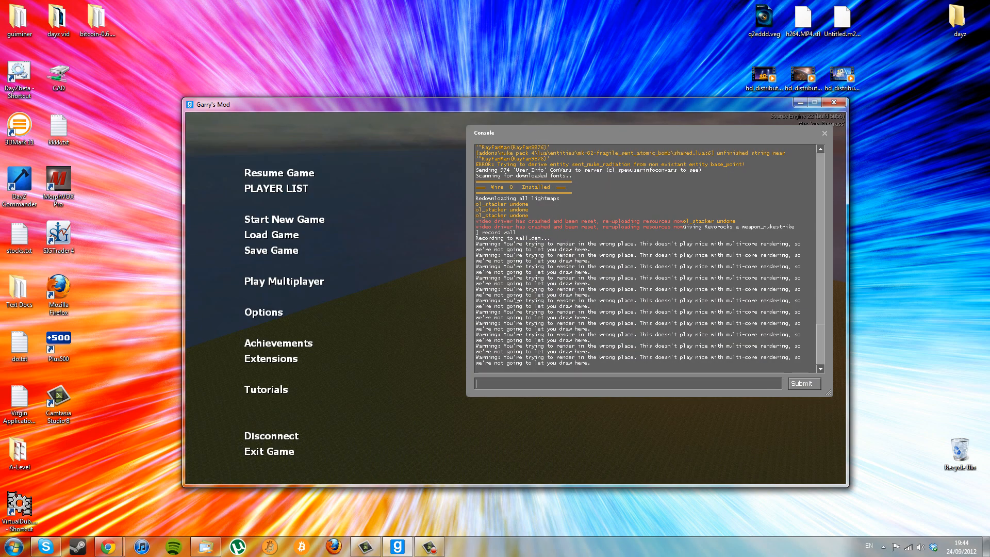
Step: Run 'stop' to finish wall.dem, then disconnect from the game
type("stop")
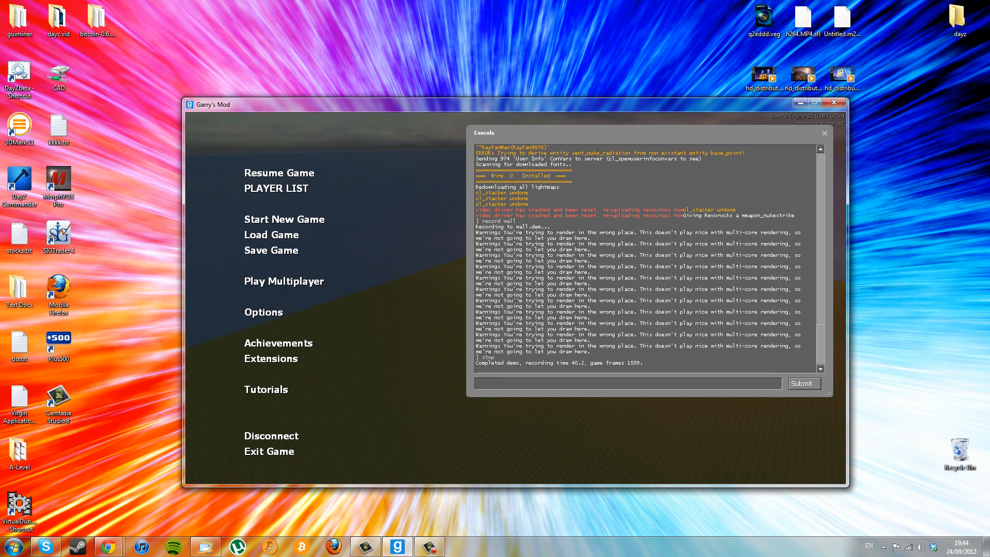
left_click(628, 383)
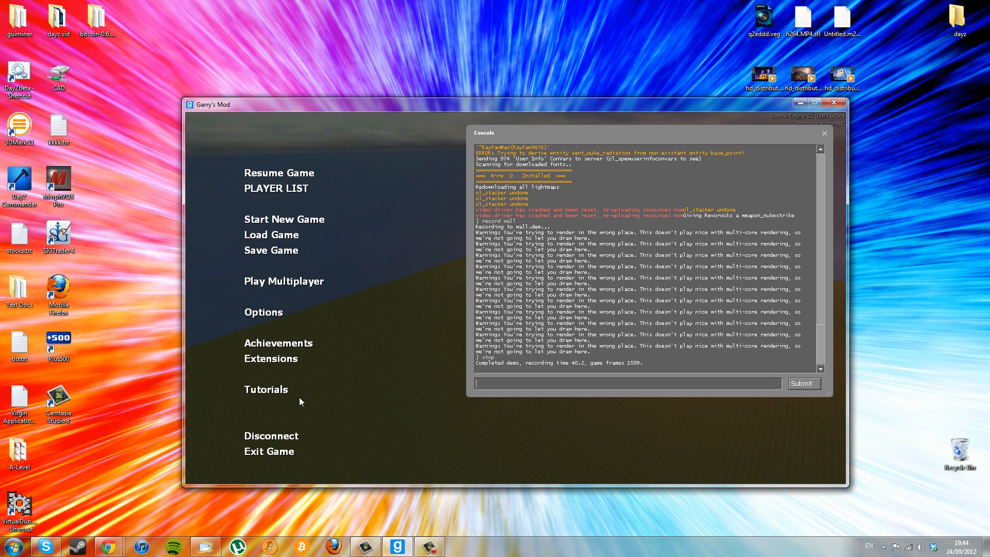
mouse_move(199, 235)
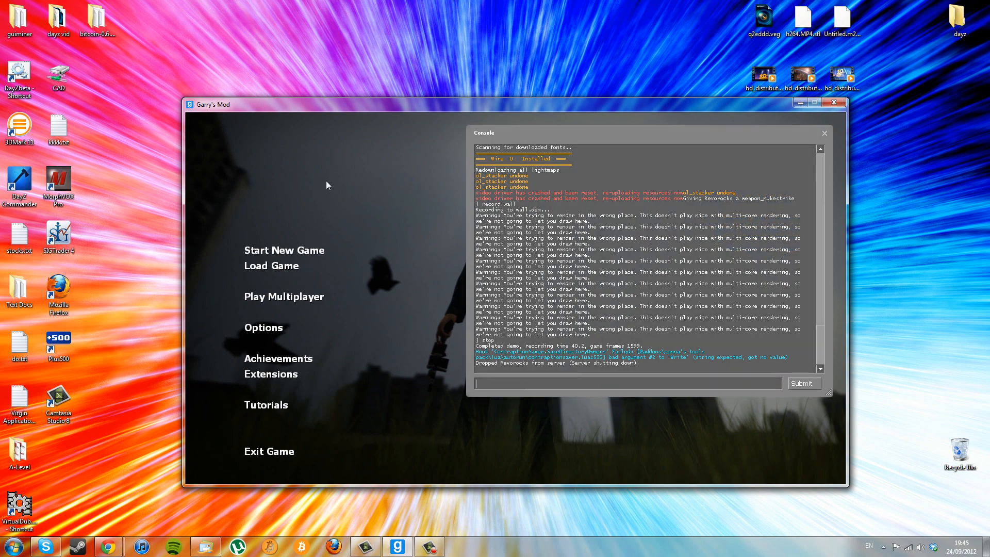
Step: Run 'startmovie wall h264' and begin the next host command
type("startmovie")
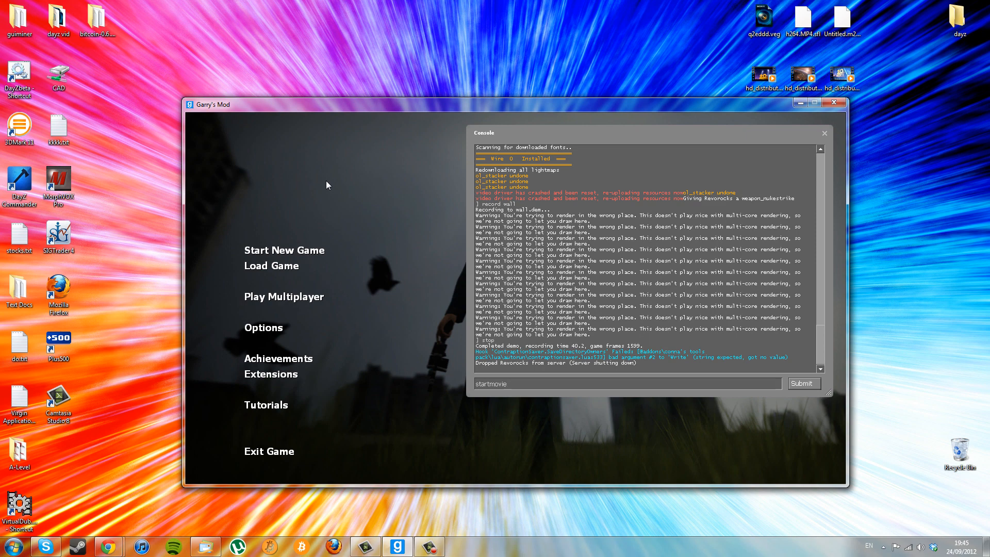
type("wall")
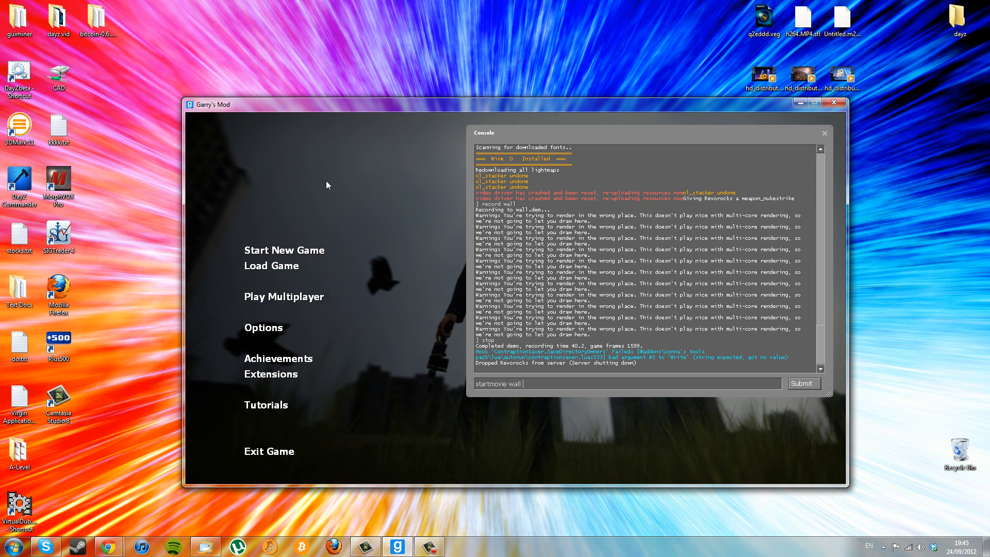
type("h")
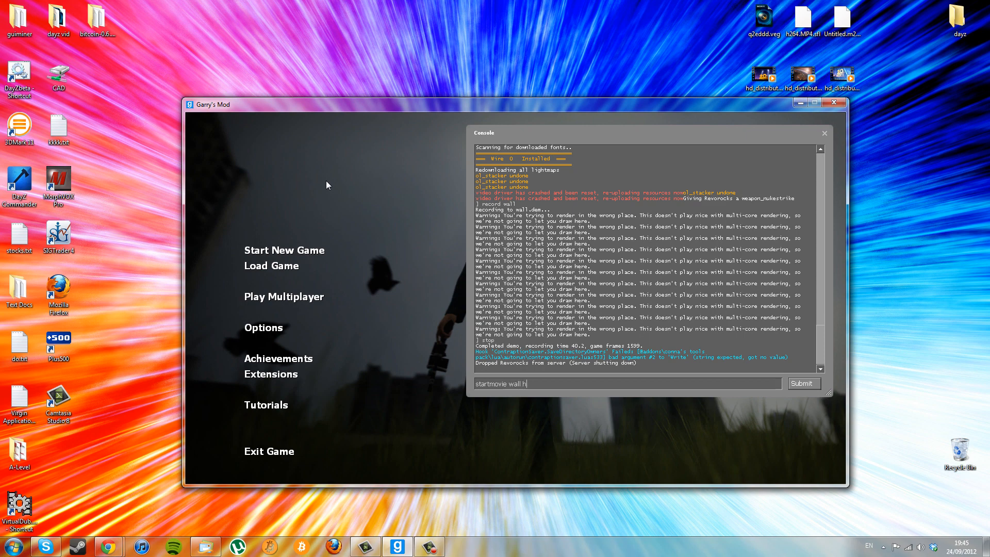
type("264")
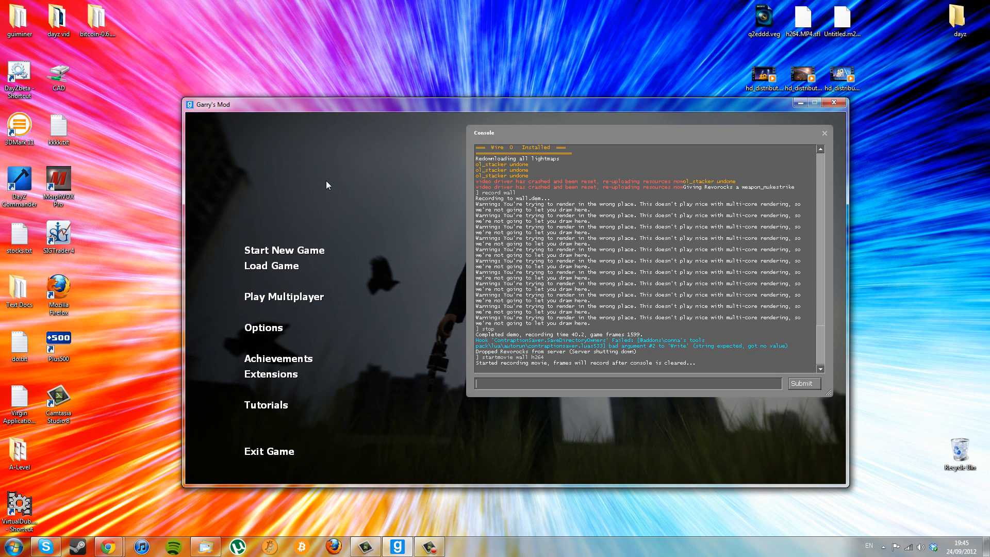
type("host")
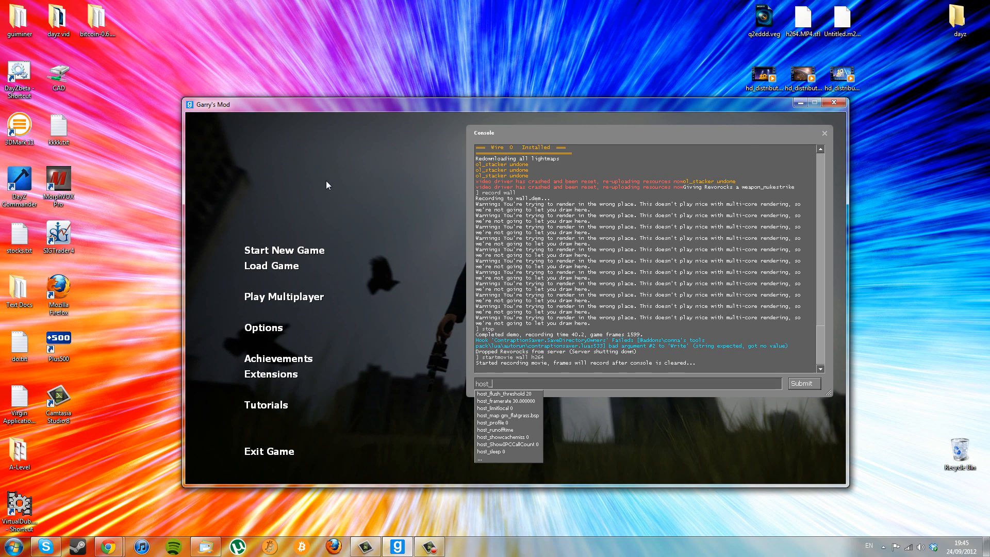
Step: Run 'host_framerate 30' after the mistyped host_frame is rejected
type("_f")
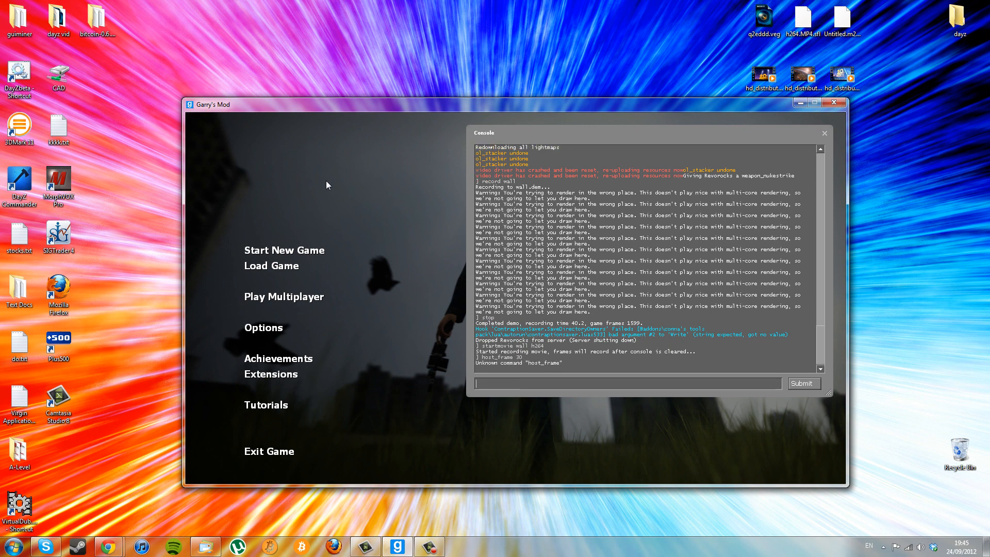
type("h")
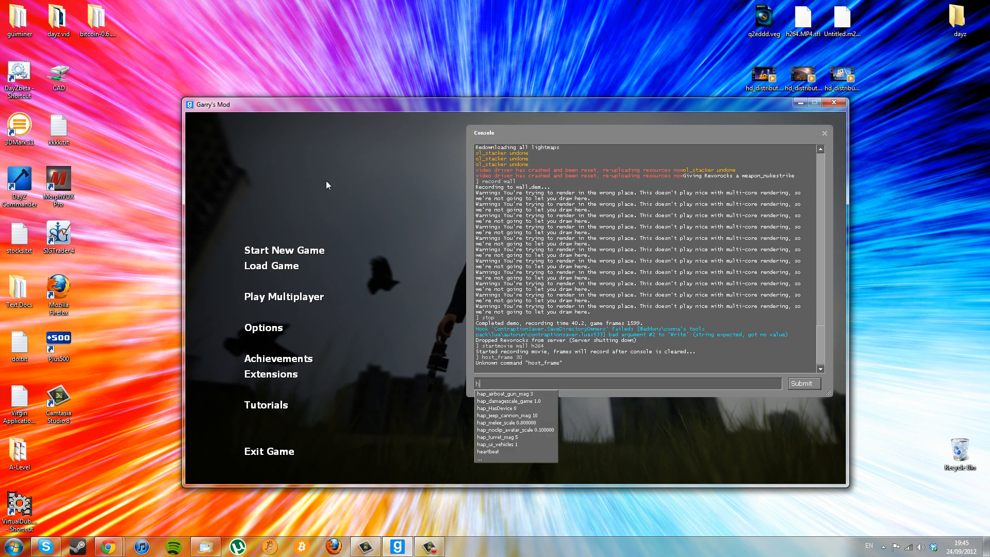
type("host_framerat")
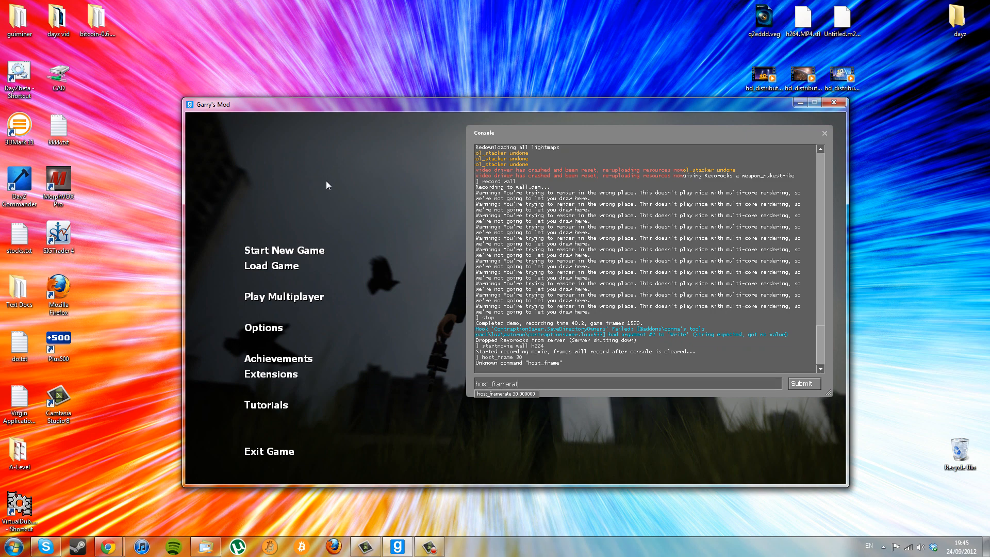
key("Return")
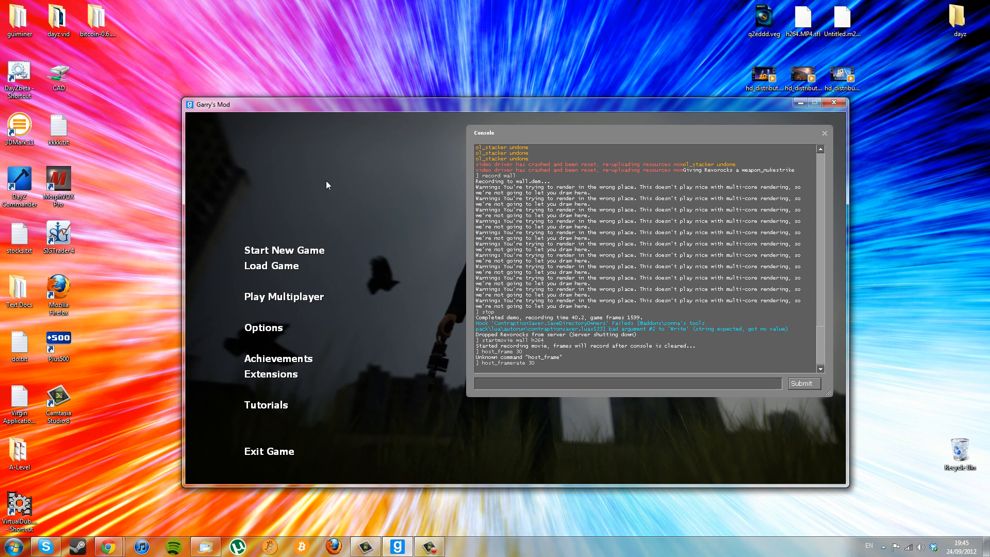
Step: Run 'playdemo wall' so the demo renders into the movie capture
type("playdem")
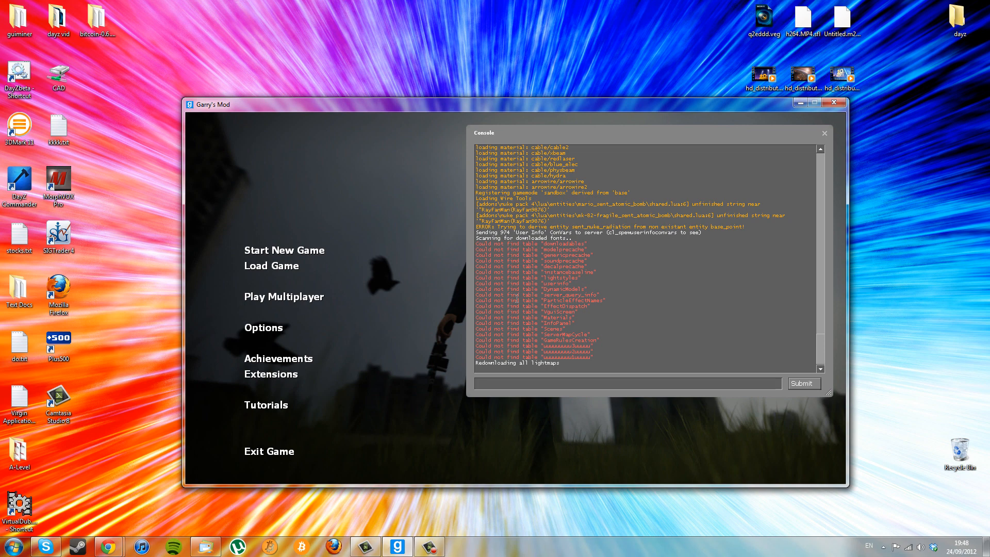
Step: Run 'endmovie' to stop the movie recording
type("endmovie")
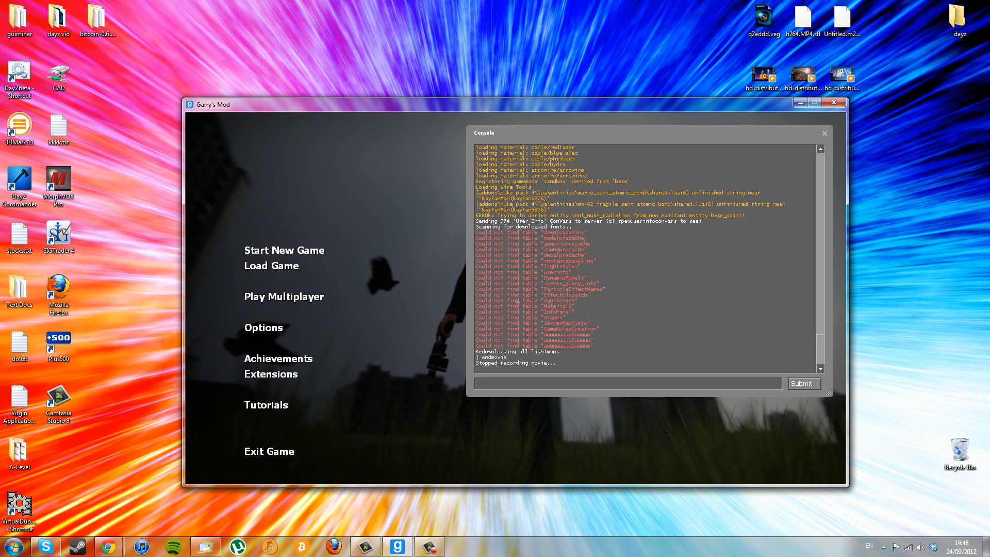
mouse_move(569, 411)
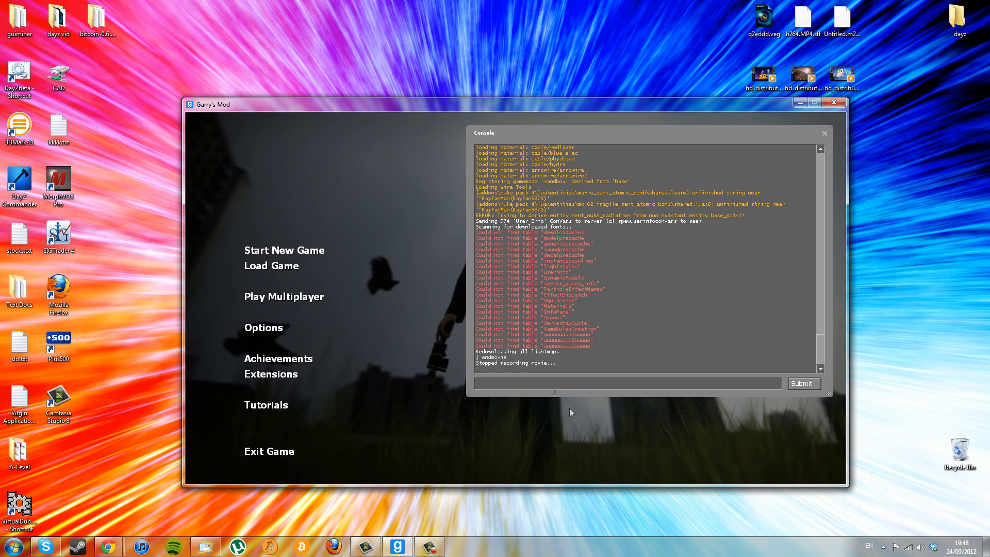
mouse_move(360, 443)
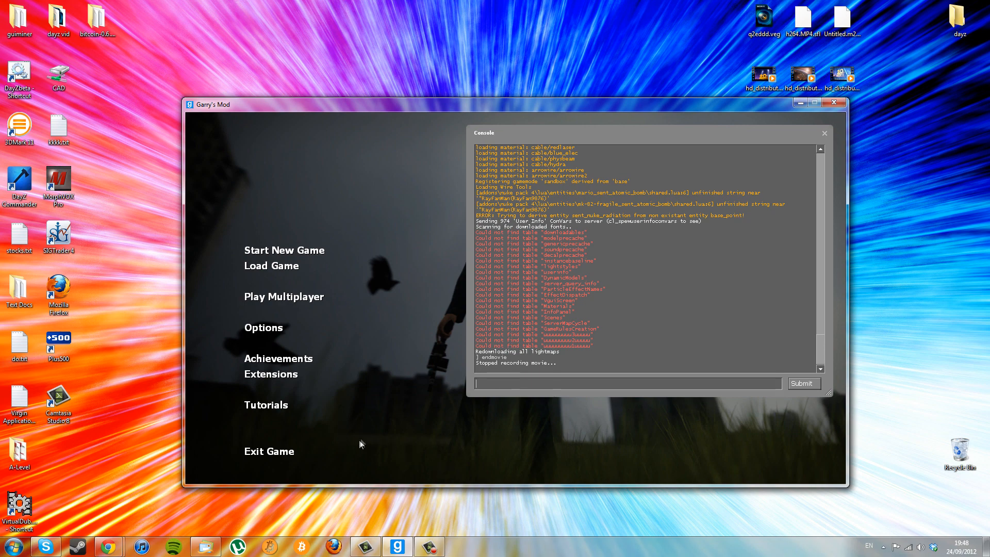
mouse_move(267, 453)
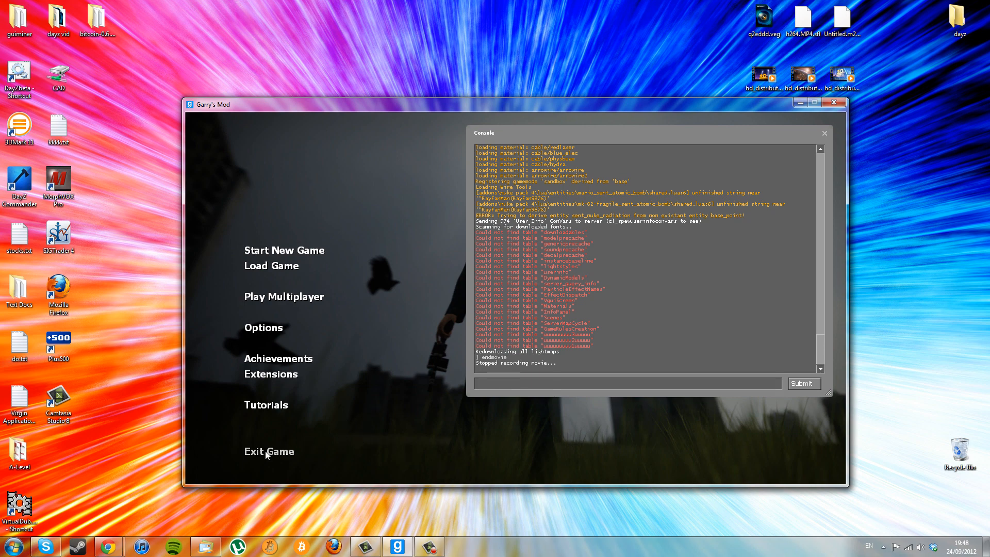
Step: Exit Garry's Mod and confirm Quit Game
left_click(269, 451)
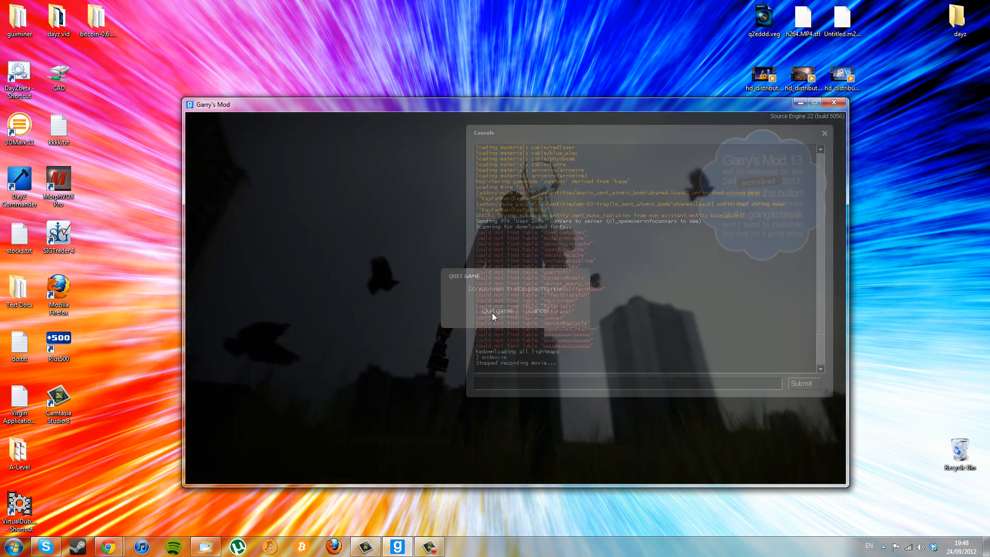
left_click(497, 311)
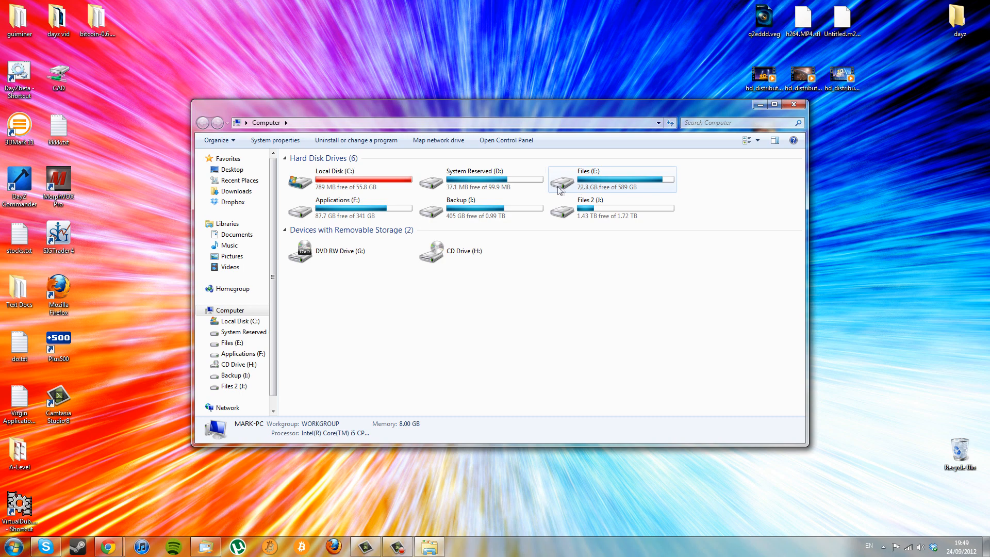
mouse_move(369, 209)
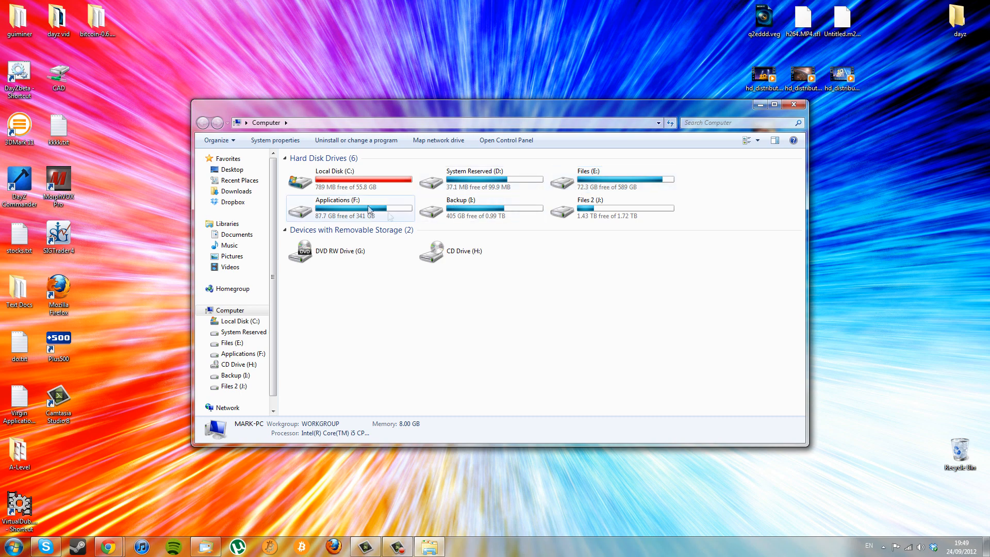
Step: Navigate Applications (F:) > Steam > steamapps > account folder > garrysmod > garrysmod
double_click(339, 208)
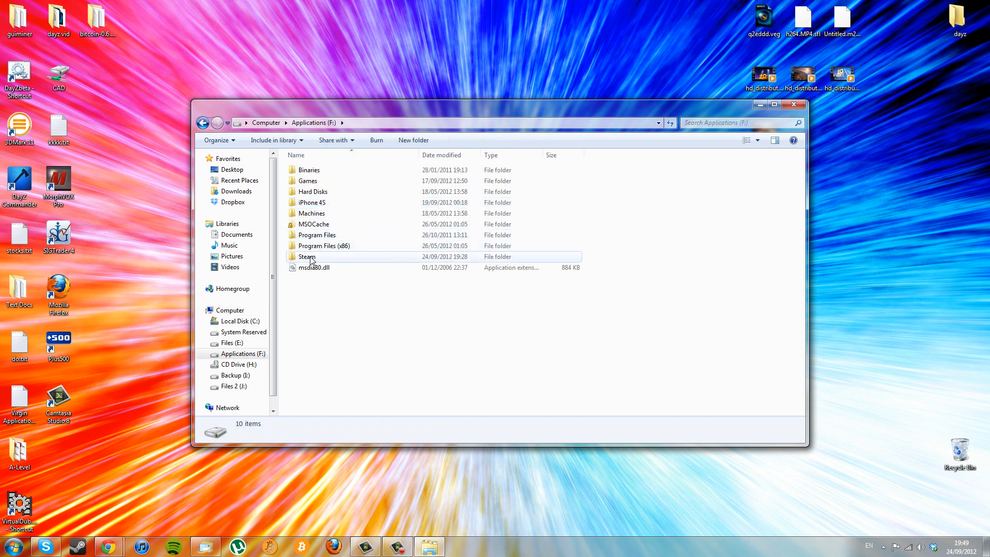
mouse_move(321, 257)
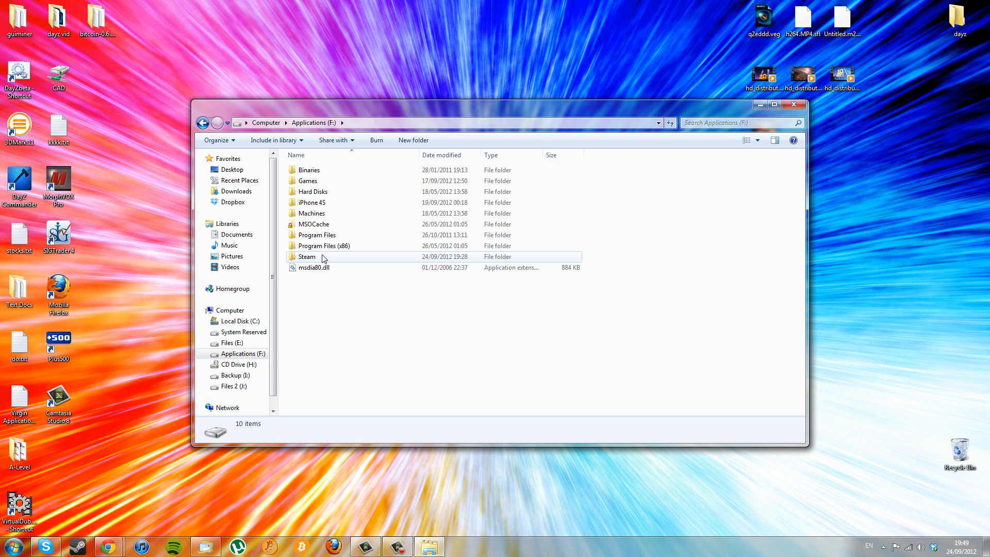
left_click(308, 257)
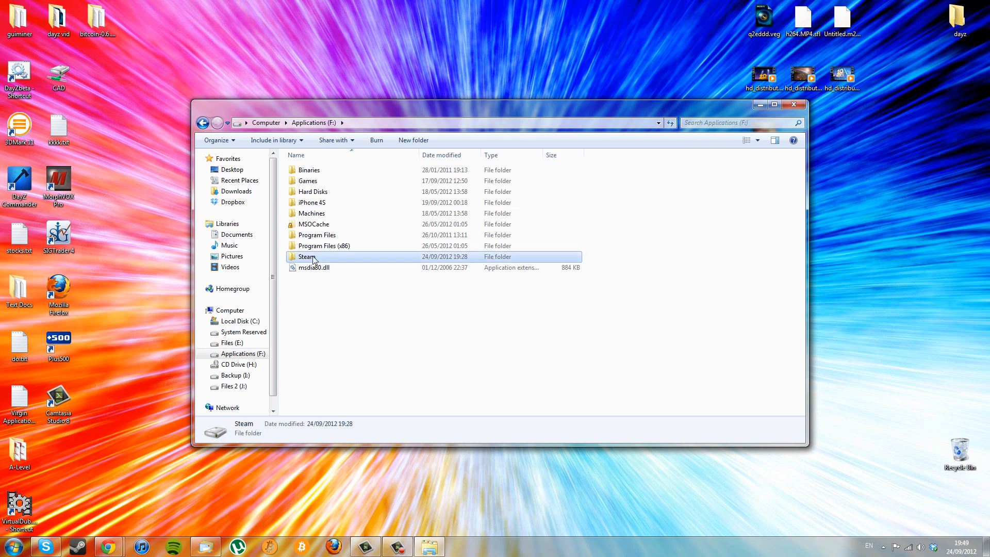
double_click(307, 257)
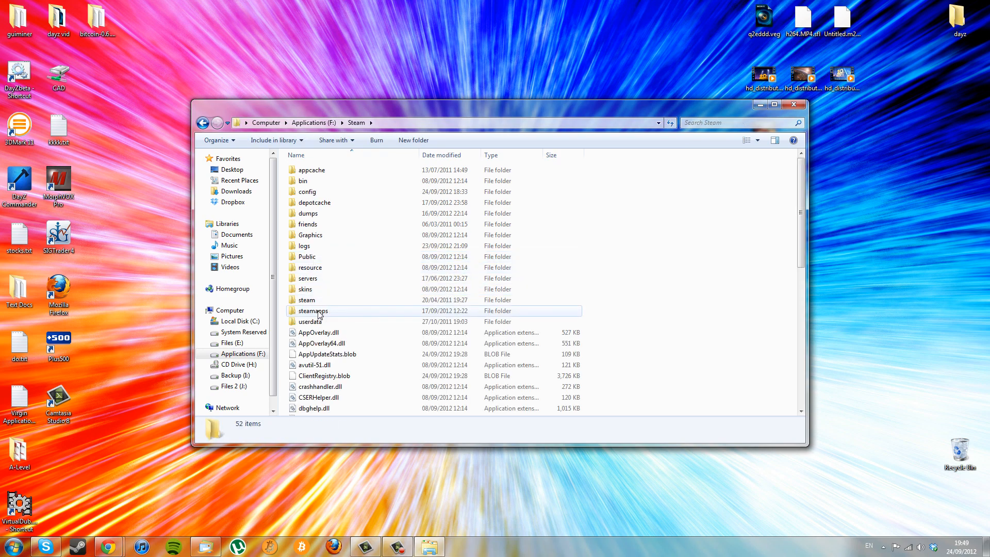
double_click(312, 310)
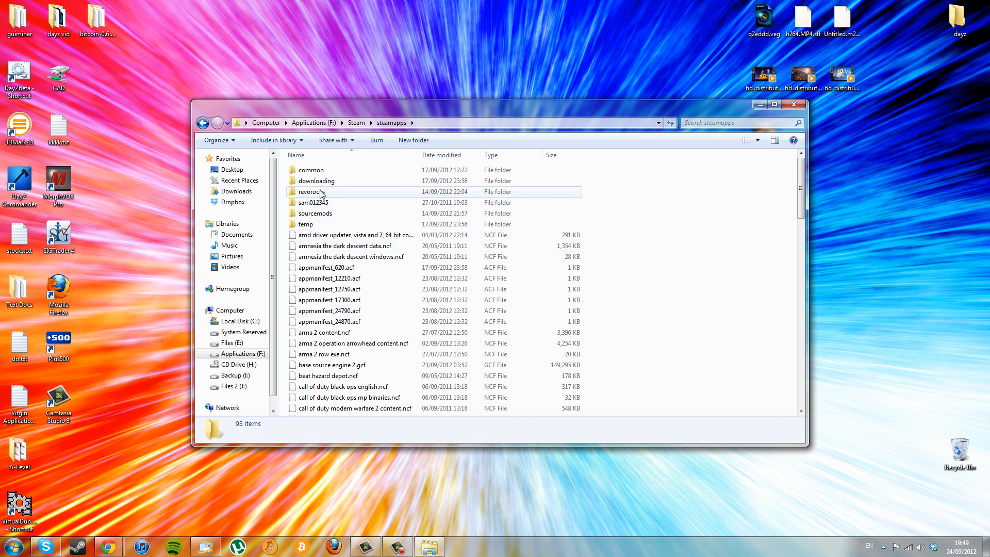
double_click(311, 192)
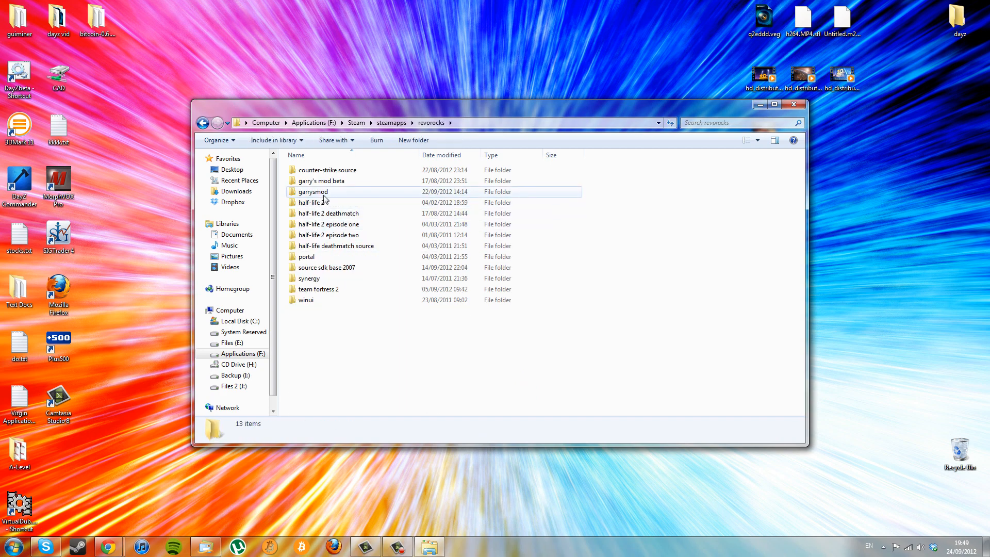
double_click(313, 191)
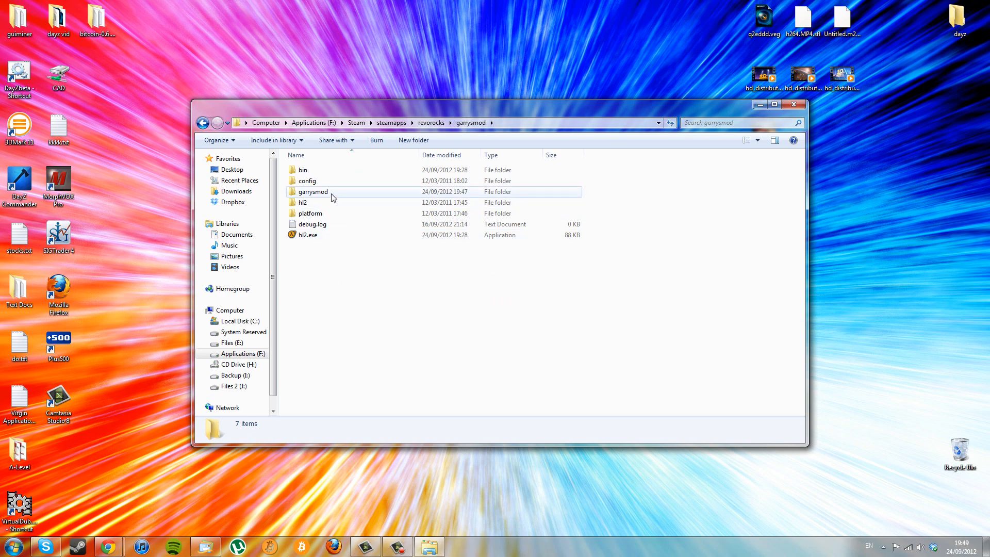
double_click(312, 192)
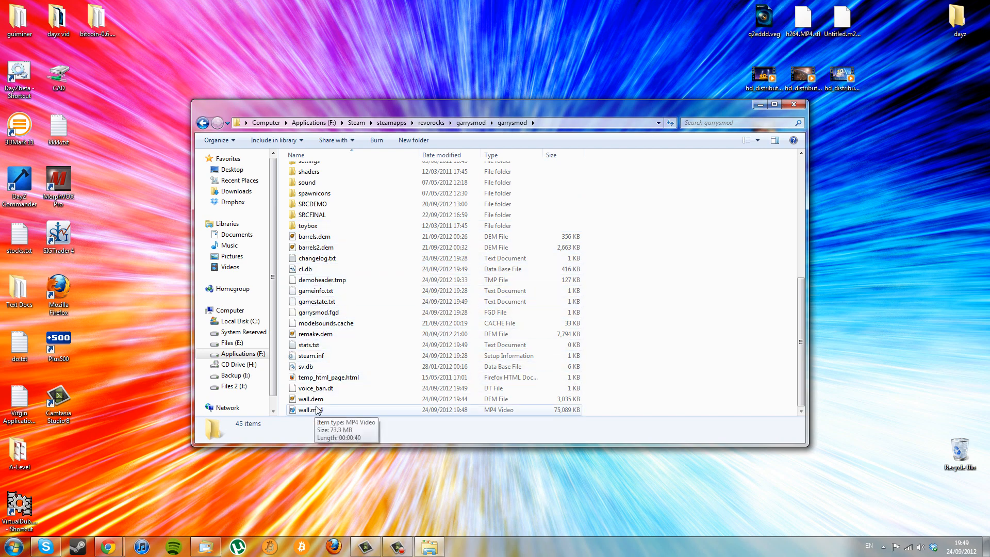
mouse_move(310, 356)
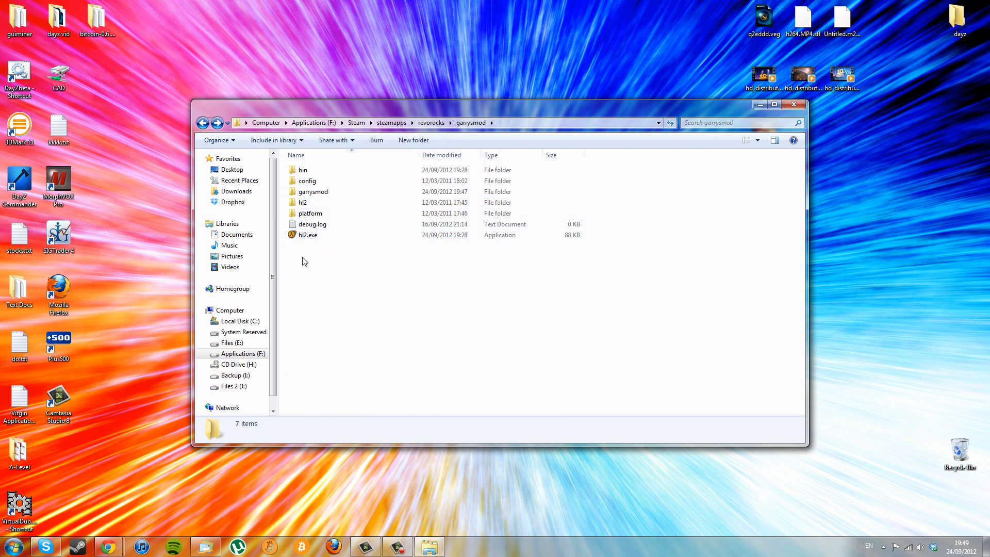
Step: Return to the inner garrysmod folder and select wall.mp4 beside wall.dem
double_click(314, 192)
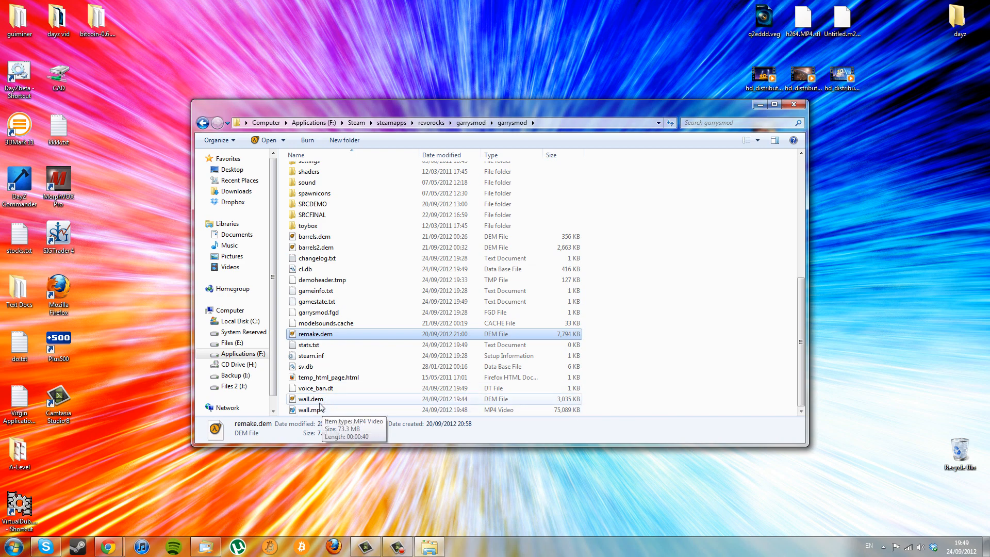
left_click(310, 398)
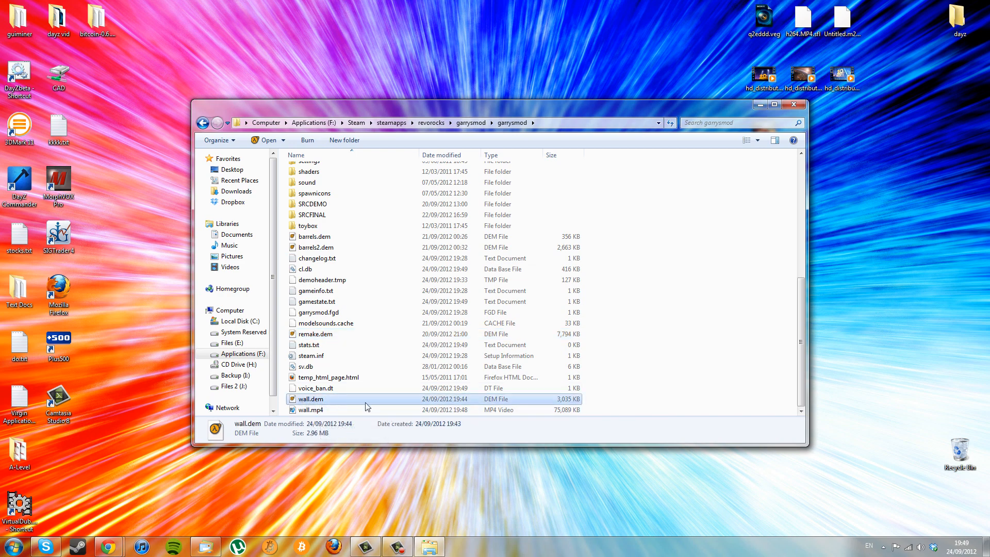
mouse_move(444, 406)
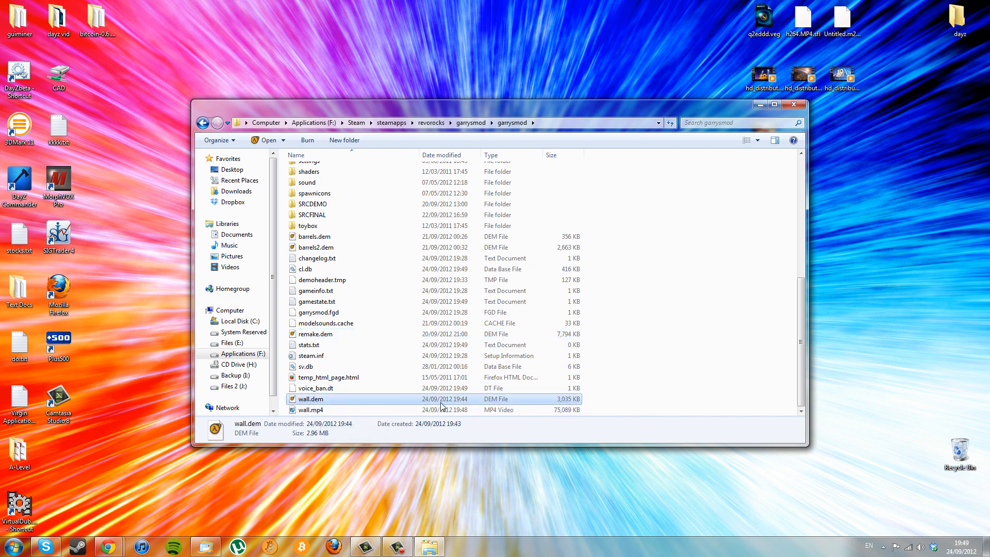
mouse_move(325, 409)
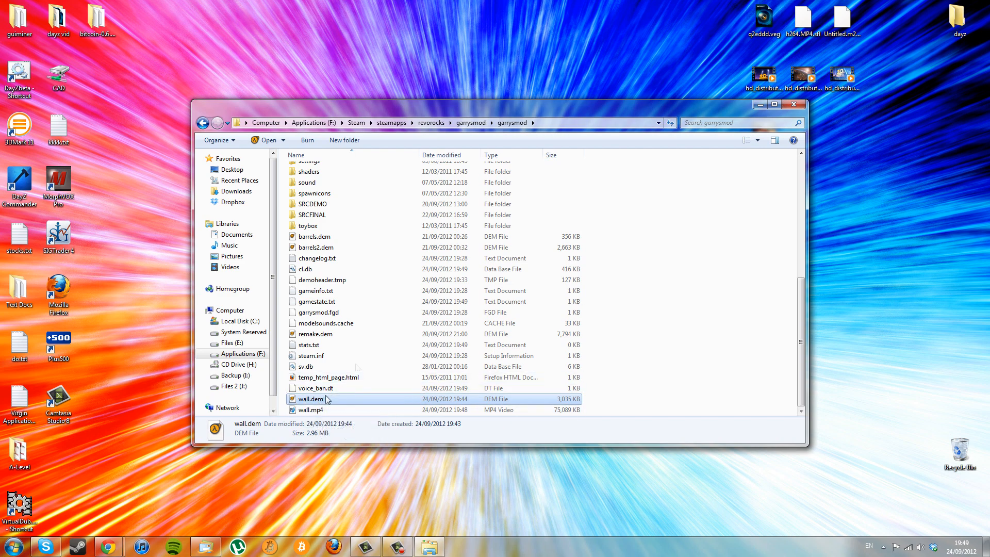
left_click(310, 410)
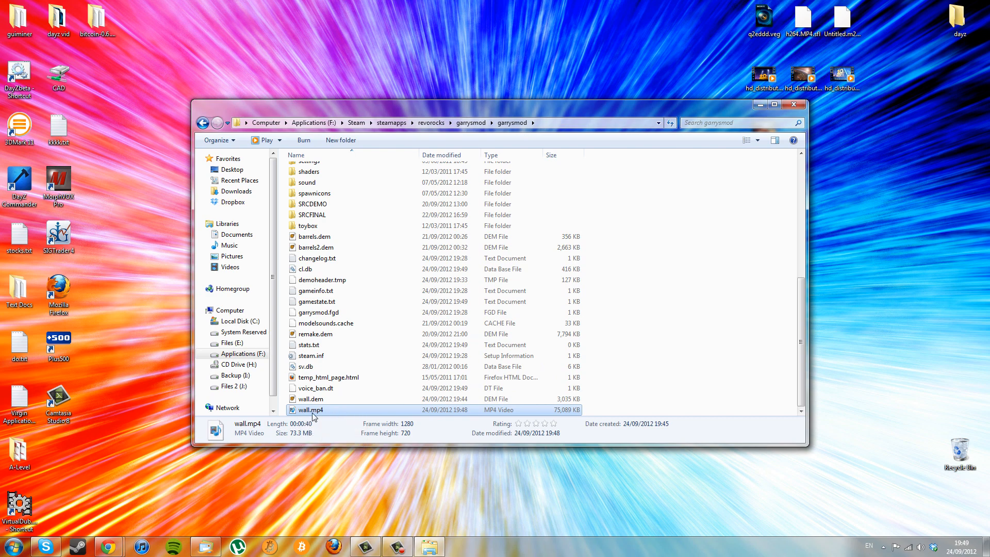
Step: Play wall.mp4, then open it with VLC media player
double_click(310, 410)
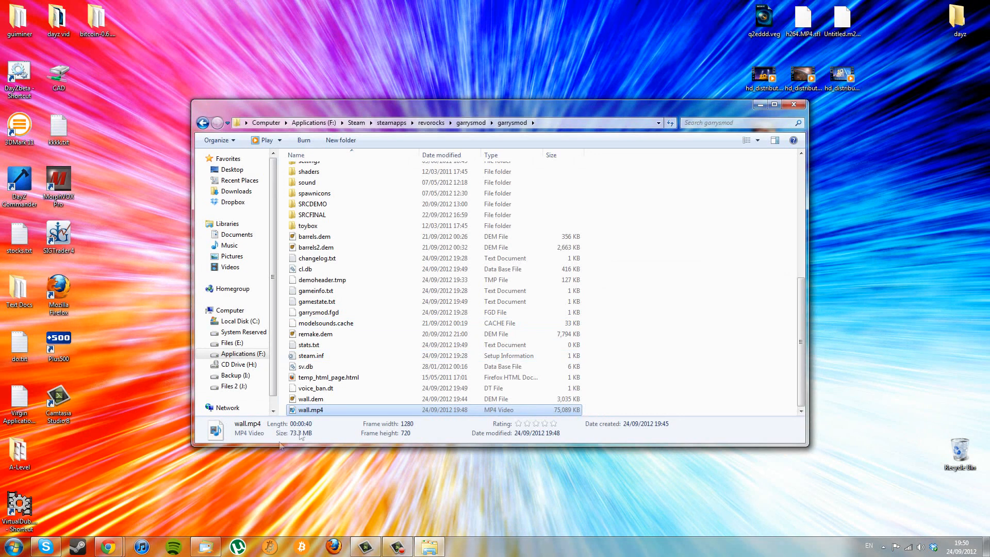
right_click(310, 409)
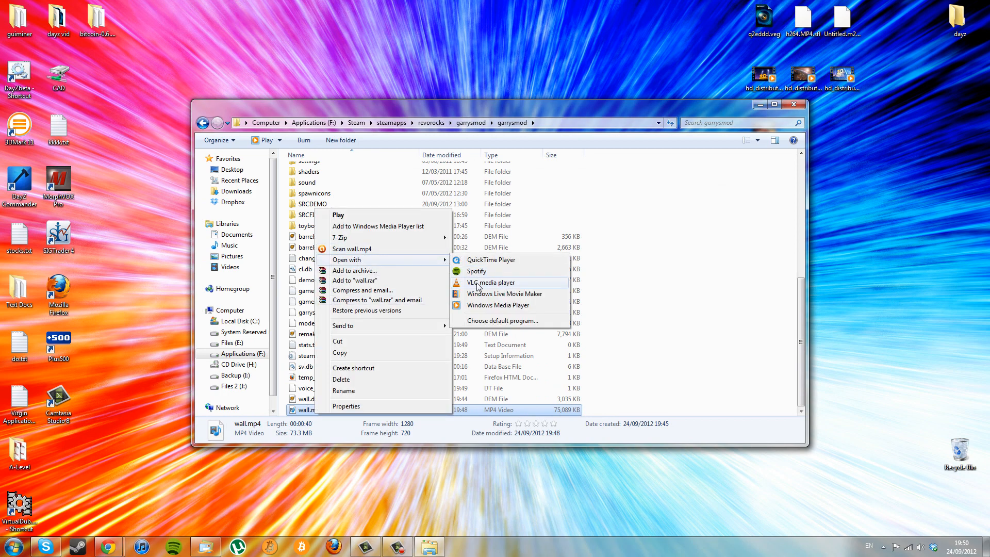
left_click(490, 283)
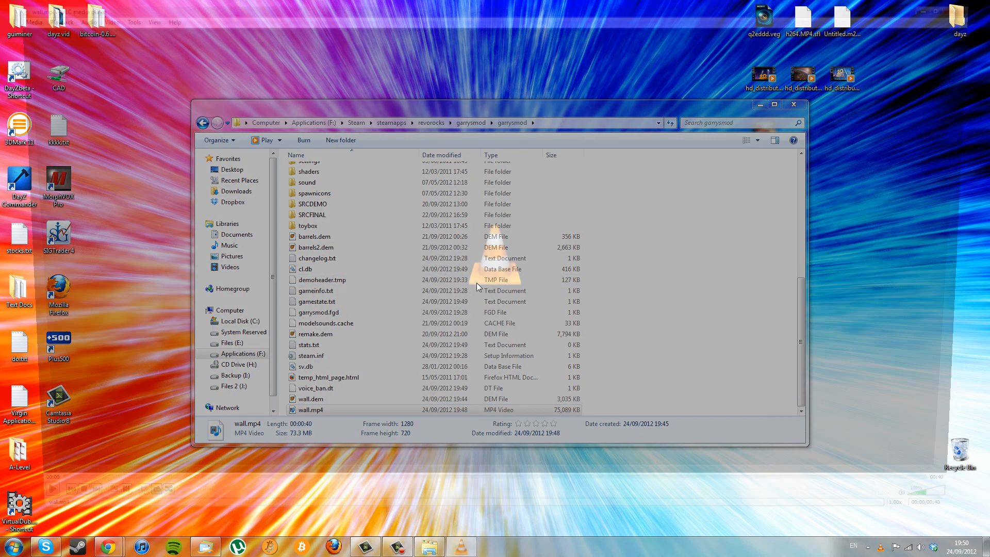
Step: Play the 40-second wall.mp4 render full-size in VLC to its end, then close the player
double_click(310, 409)
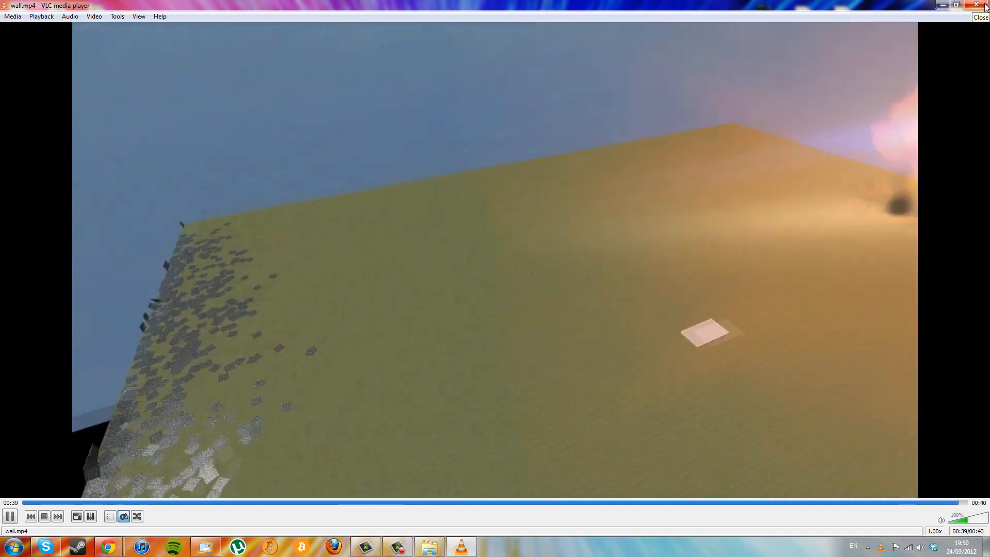
left_click(981, 17)
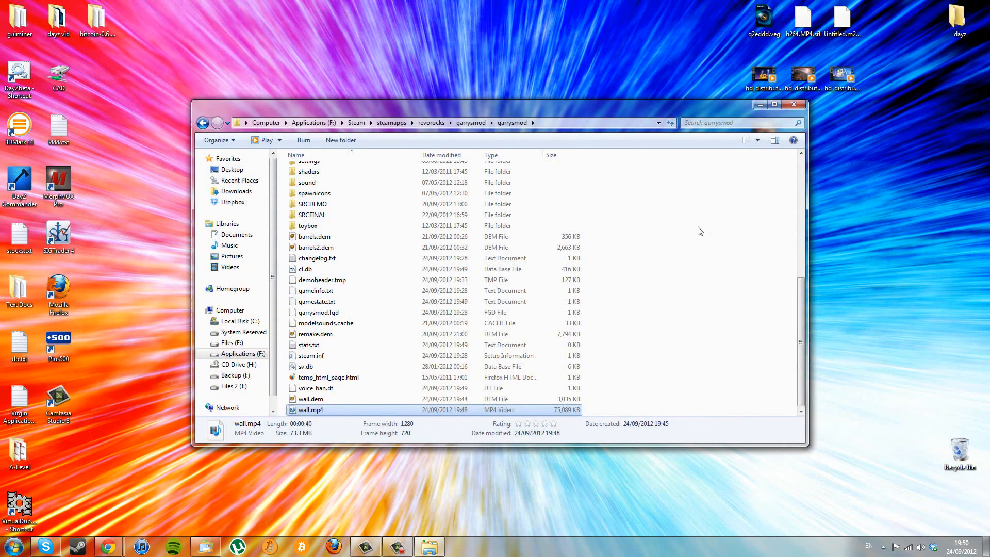